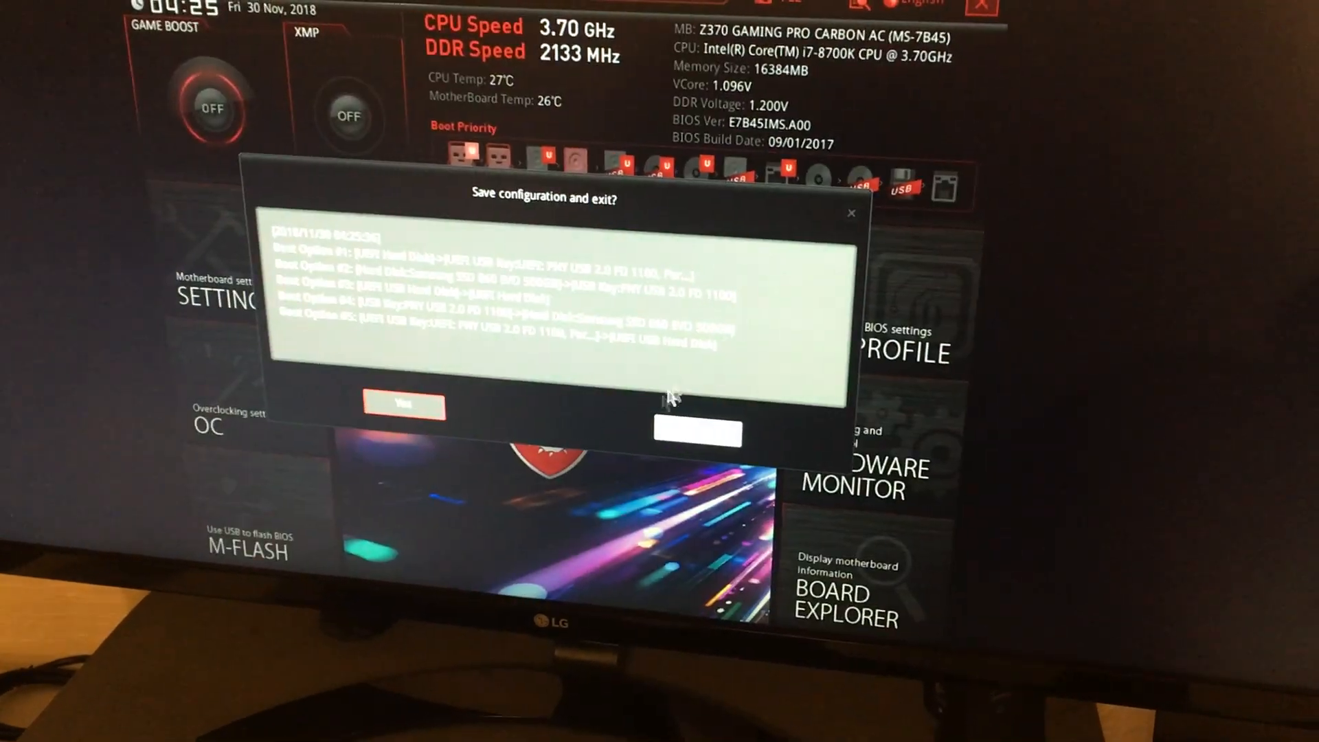
Confirm saving the MSI BIOS boot order and exit to boot the Pop!_OS installer
left_click(403, 407)
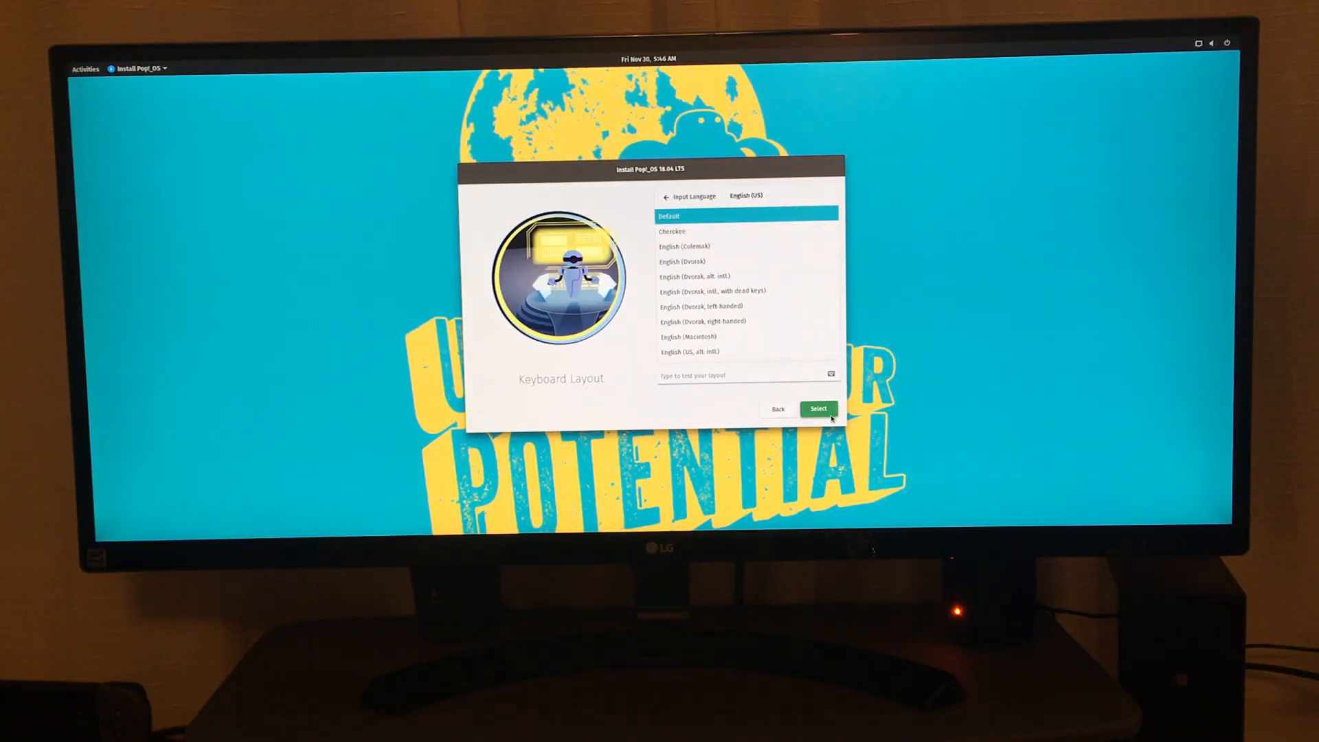
Keep the default keyboard layout and clean-install Pop!_OS, erasing the ATA Samsung SSD 860
left_click(816, 409)
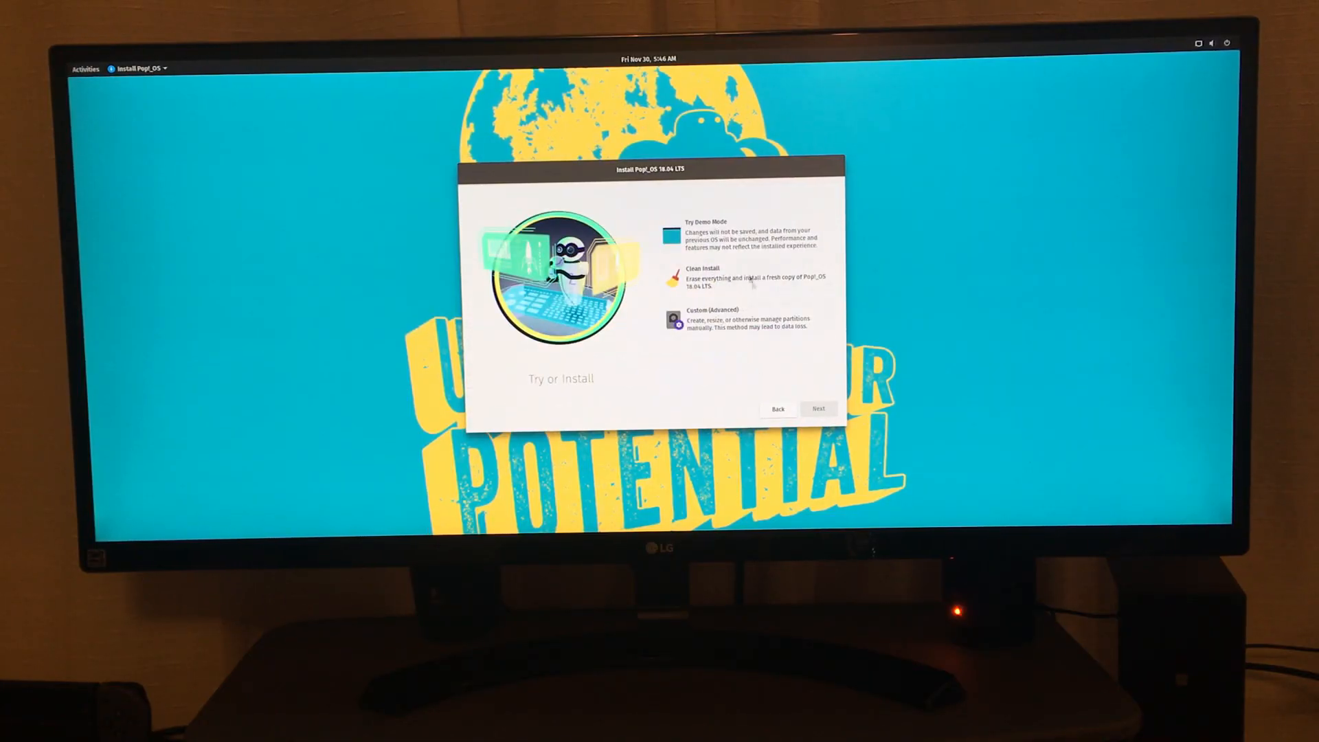
left_click(744, 280)
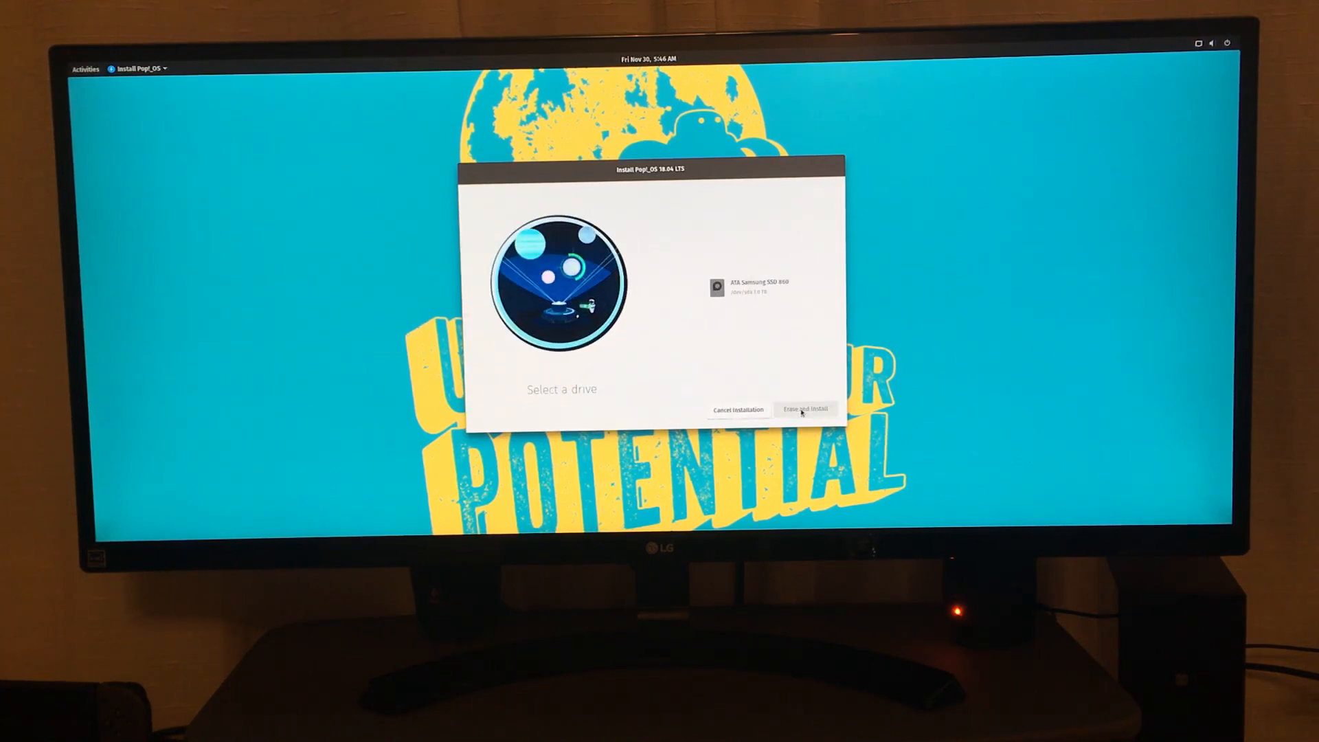
left_click(747, 286)
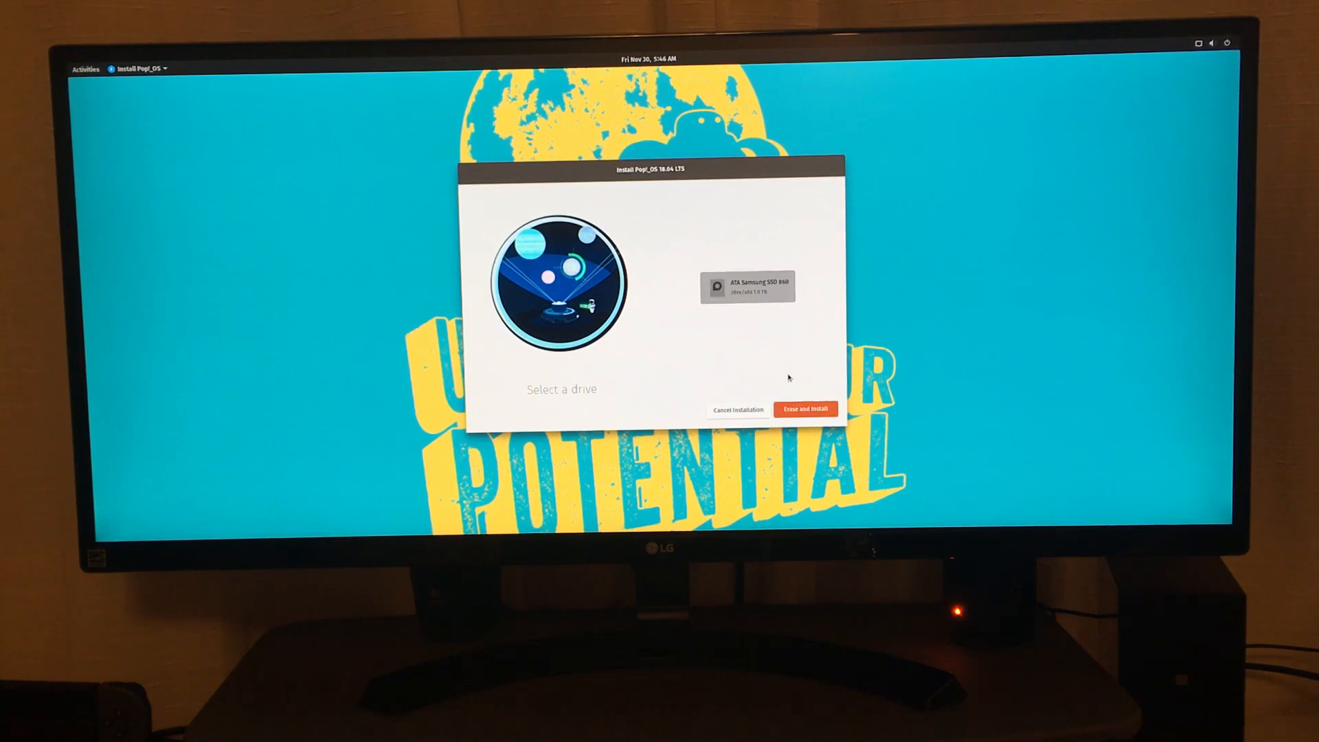
mouse_move(803, 410)
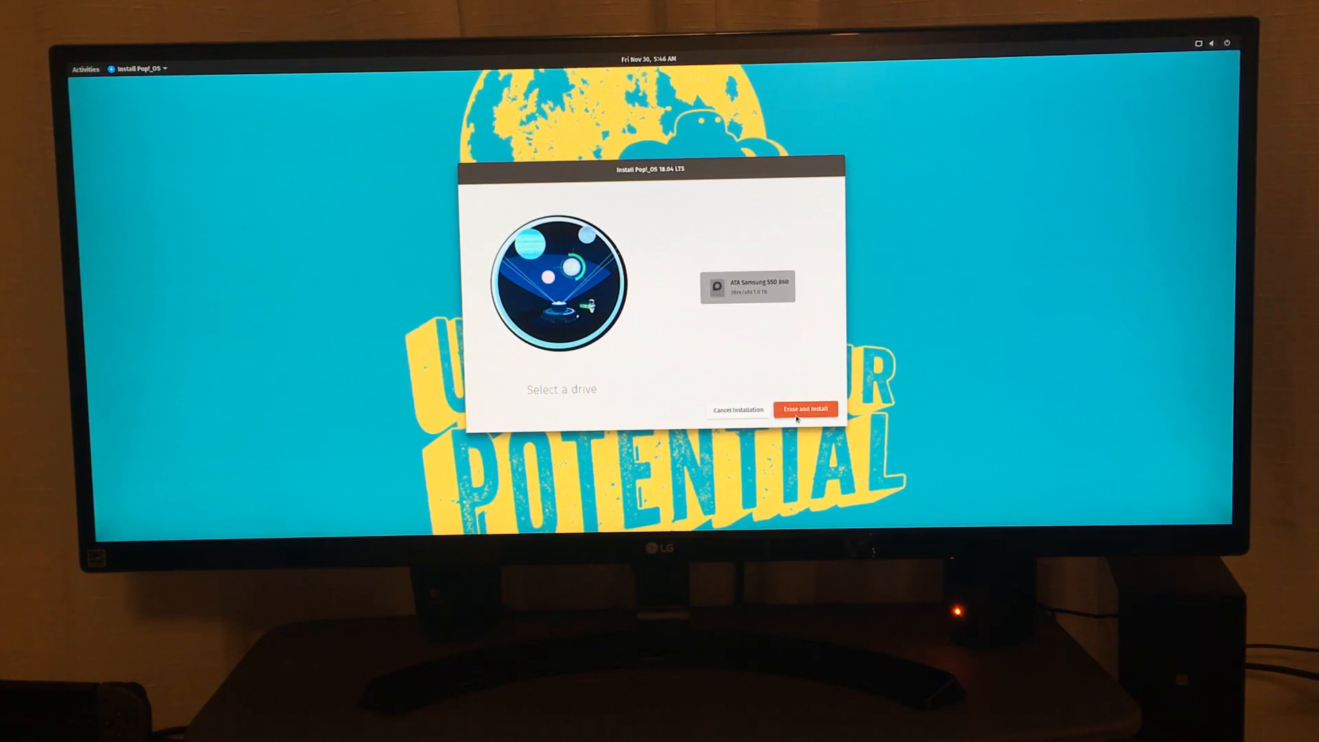
left_click(805, 409)
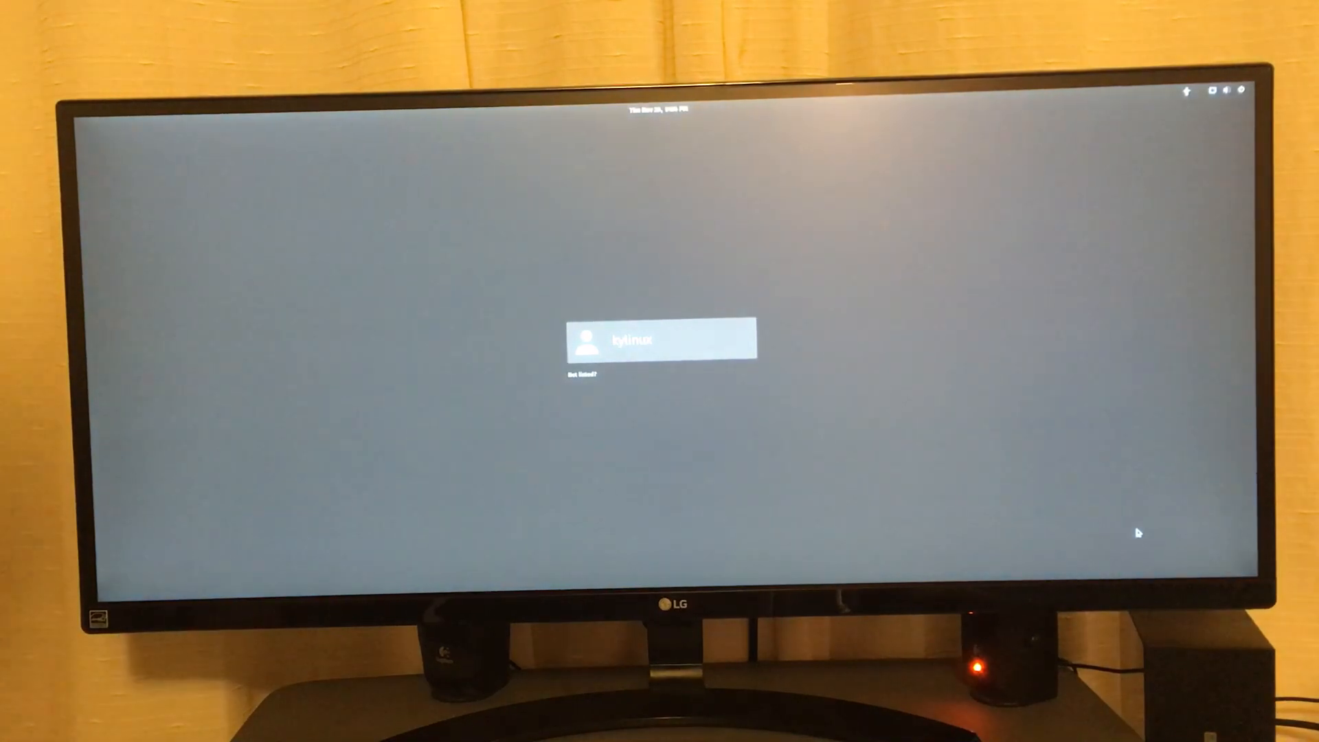
Sign in to Pop!_OS and run 'sudo update-grub' in Terminal, entering the password
left_click(659, 340)
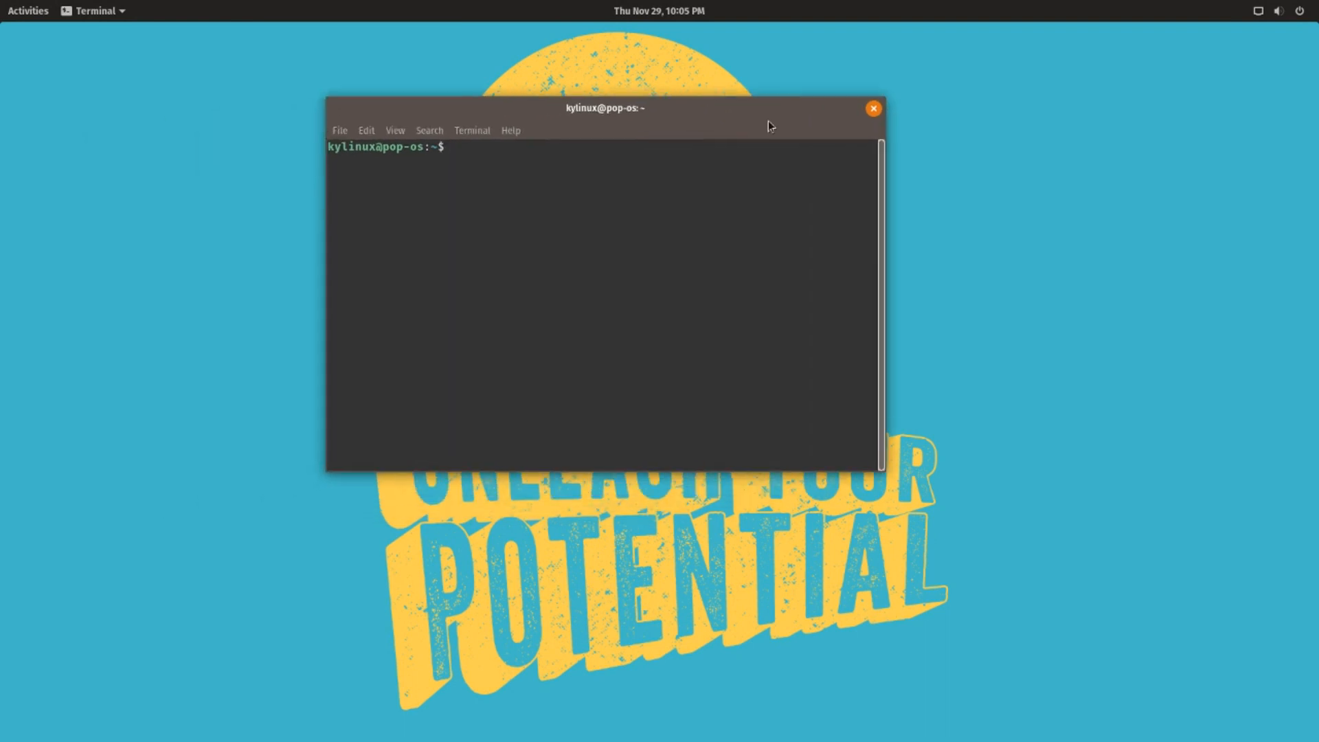
type("sudo")
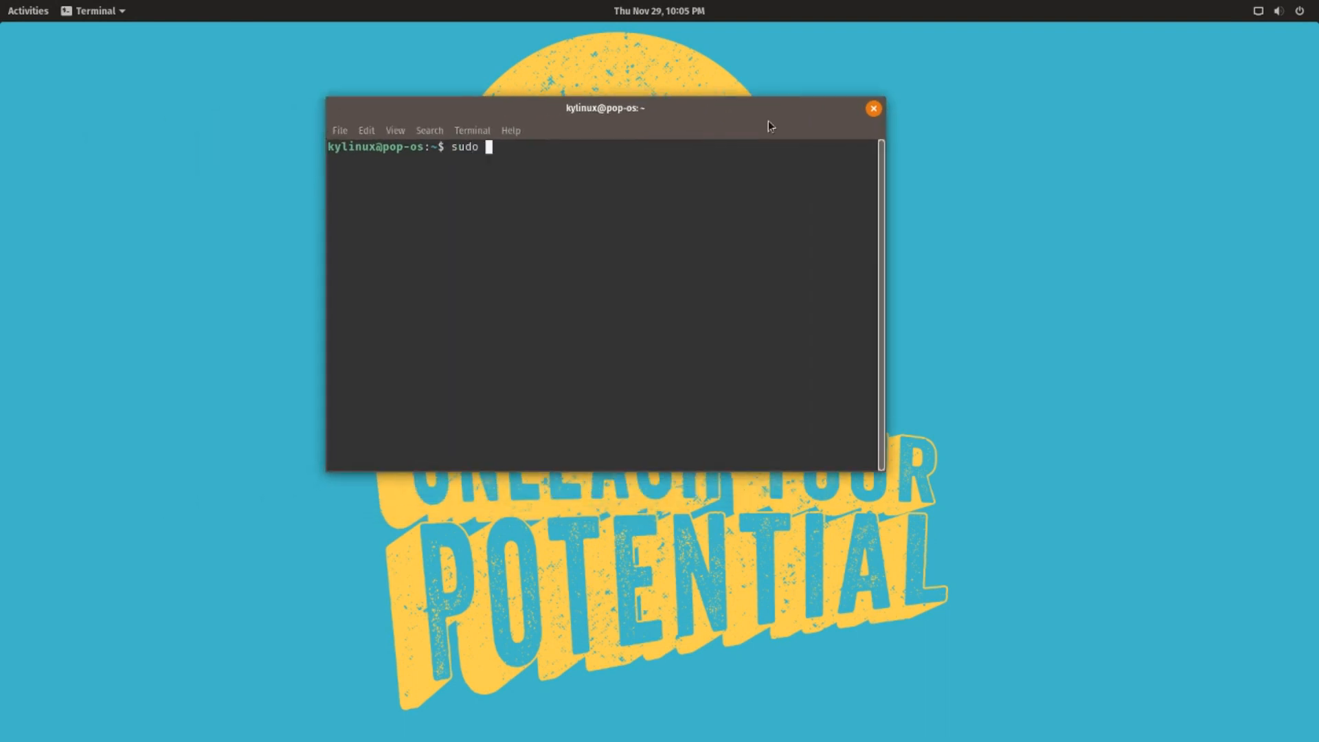
type("update-gru")
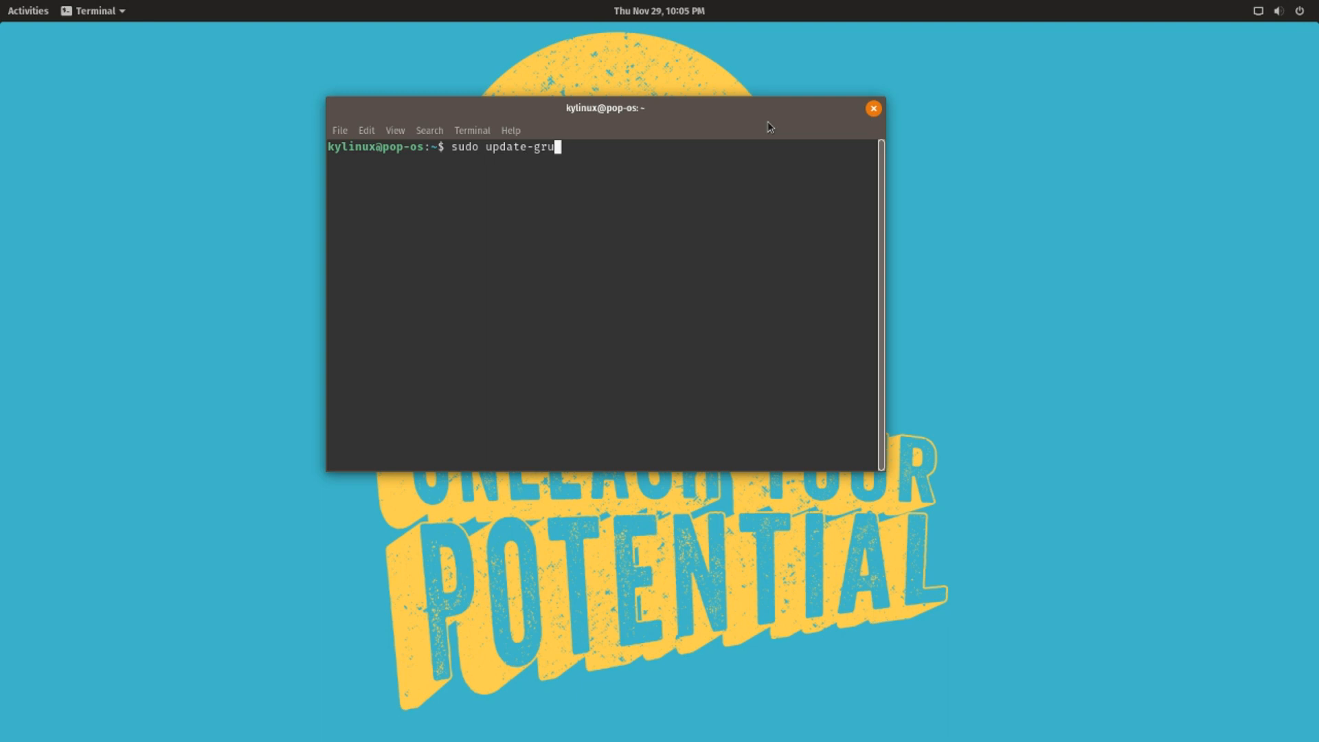
type("b")
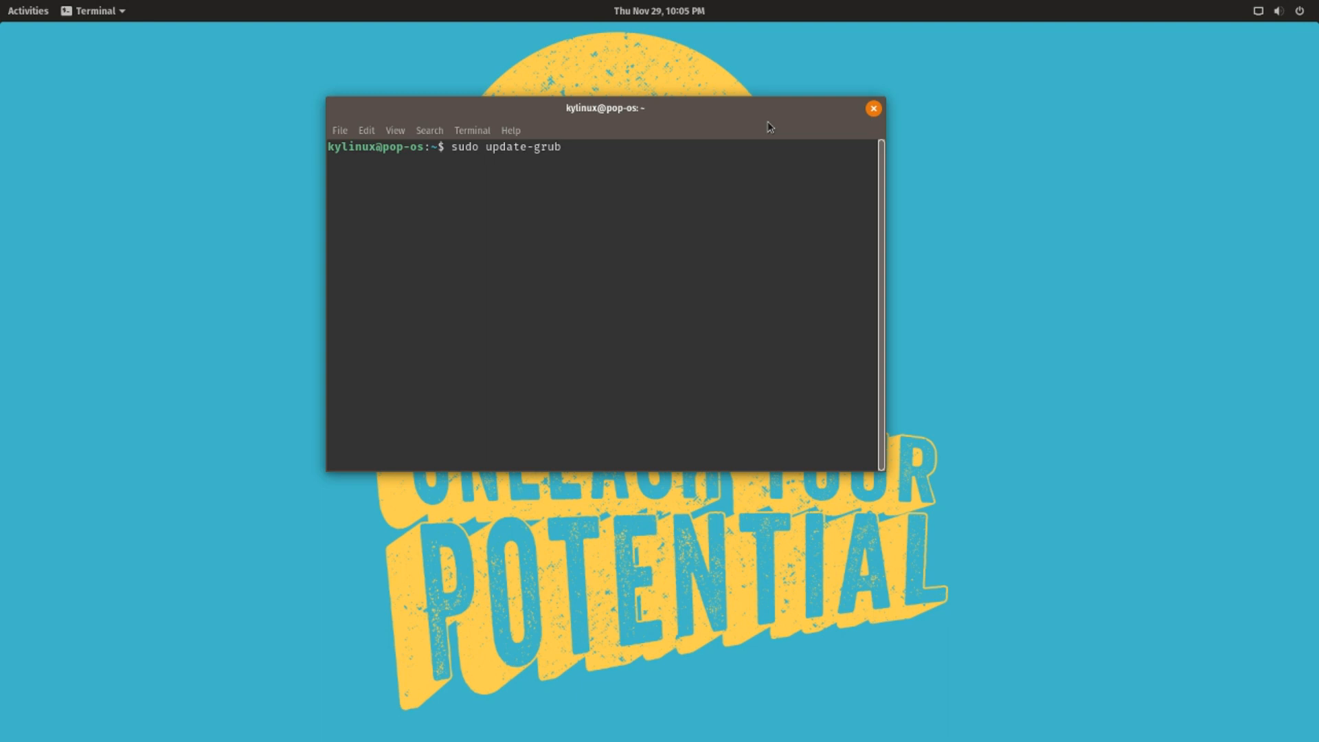
key("Return")
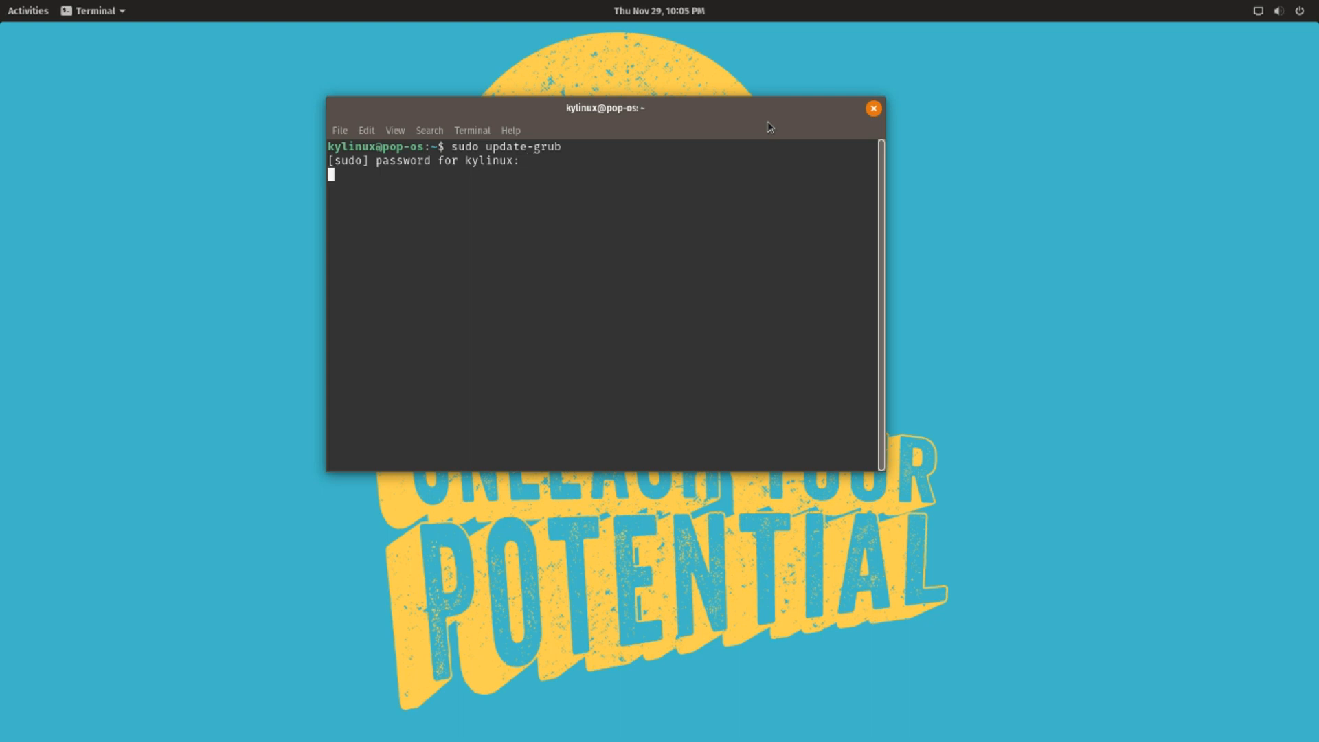
key("Return")
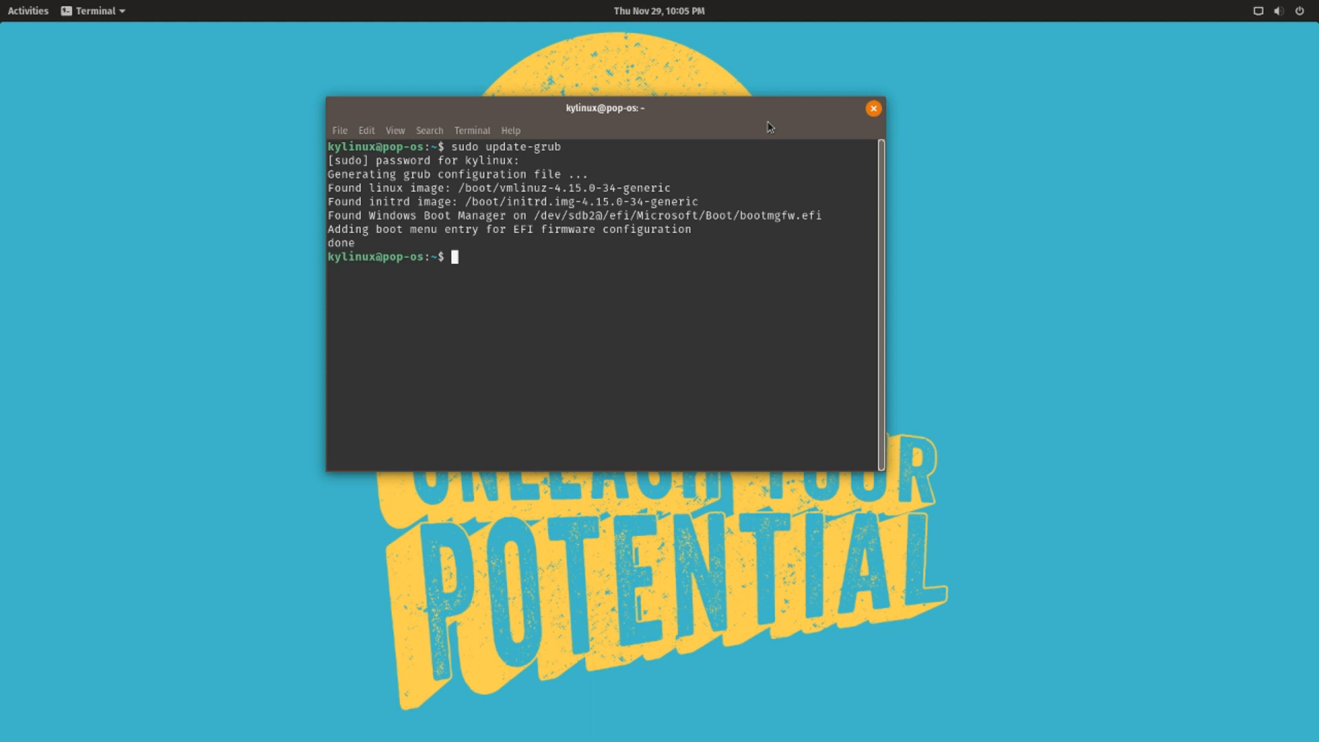
mouse_move(948, 431)
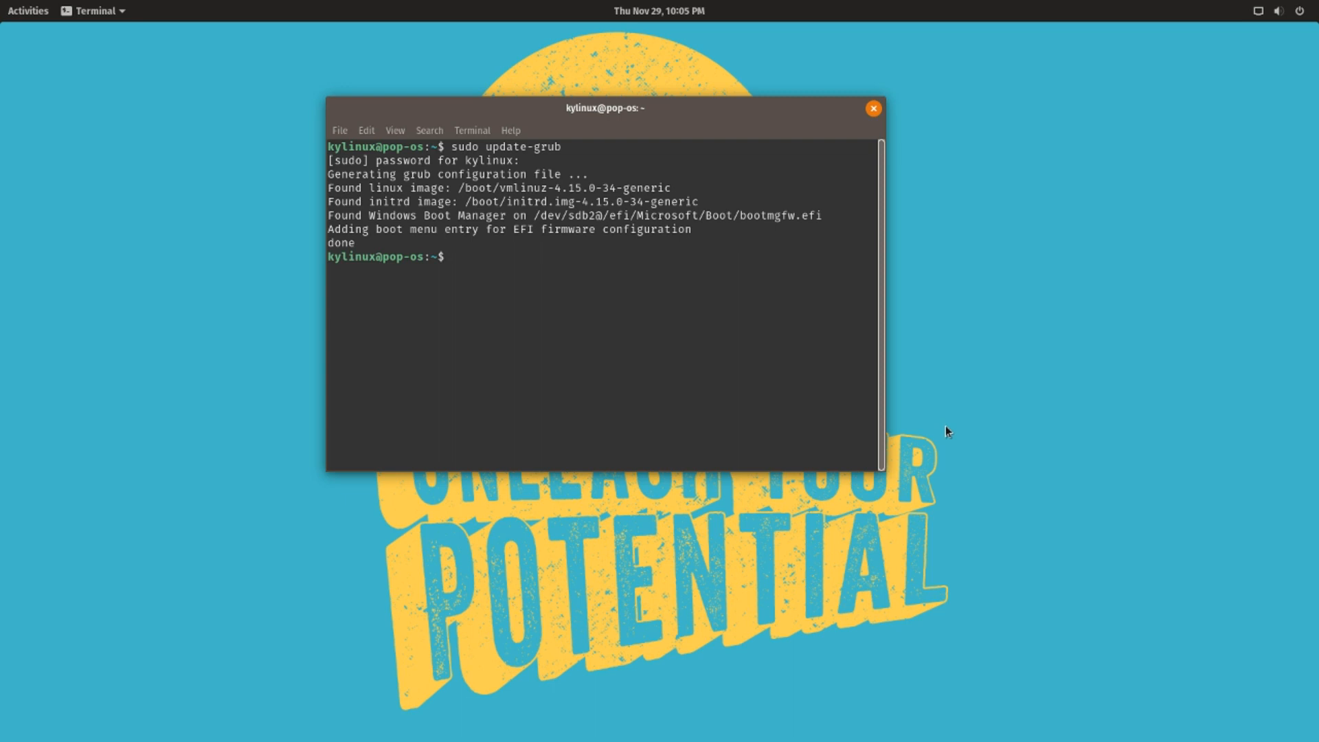
mouse_move(937, 493)
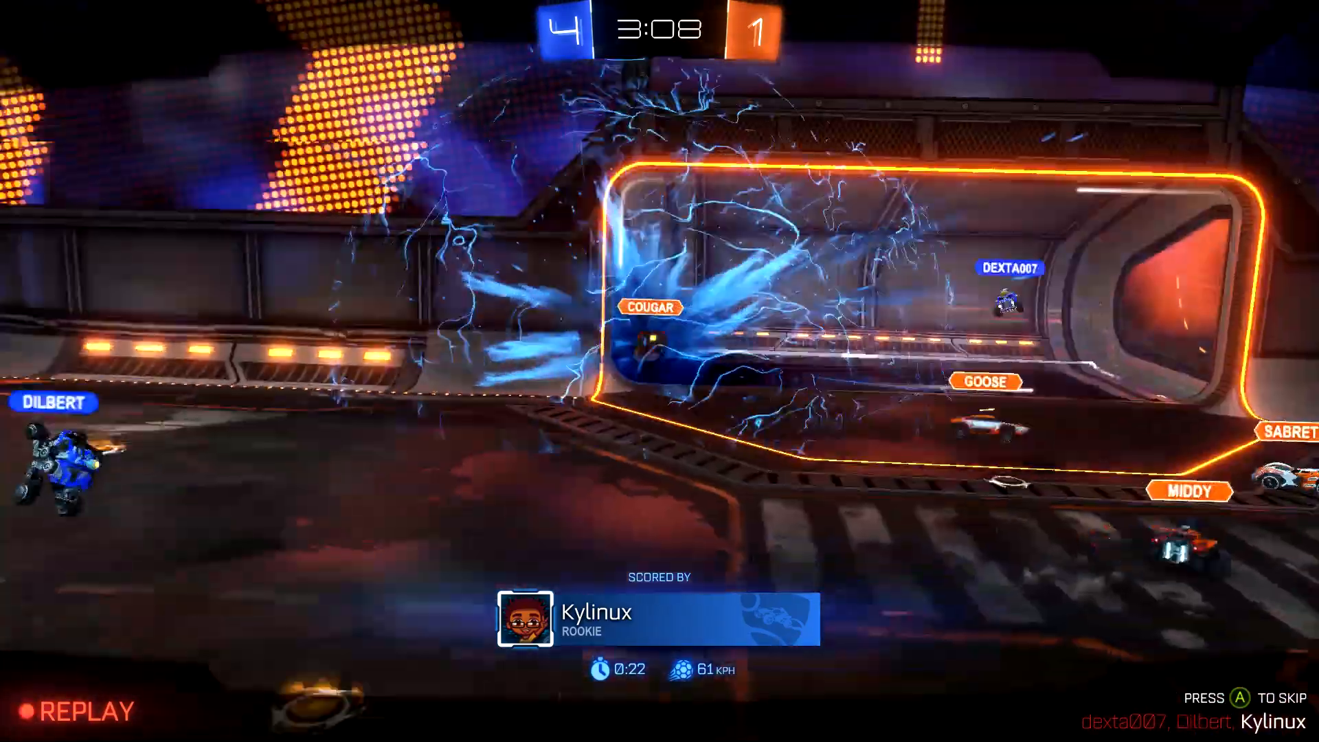
Skip the Rocket League goal replay with A to return to kickoff
key("a")
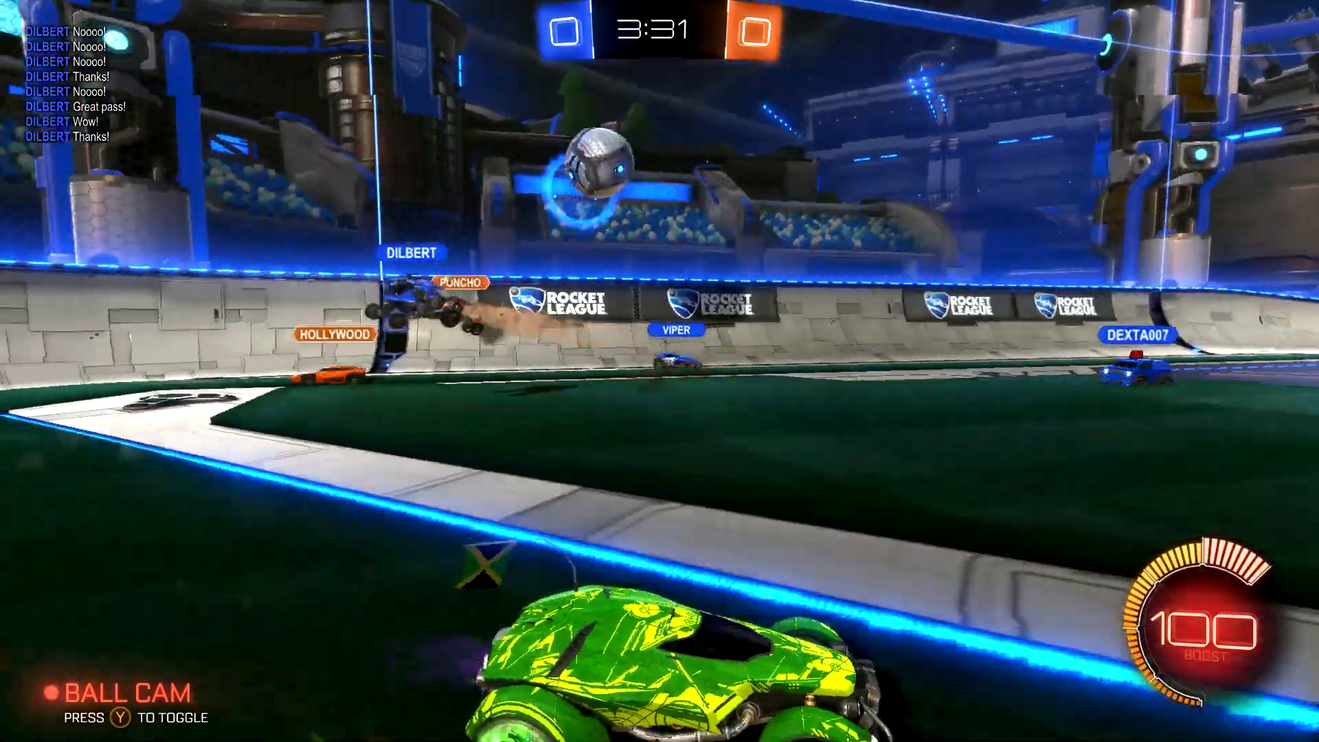